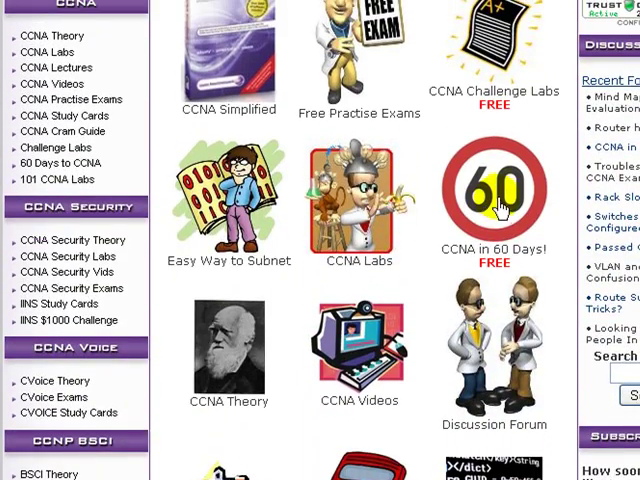
Step: Scroll the CCNA in 60 Days page down to the testimonial and Sign Me Up offer
scroll("down", 3)
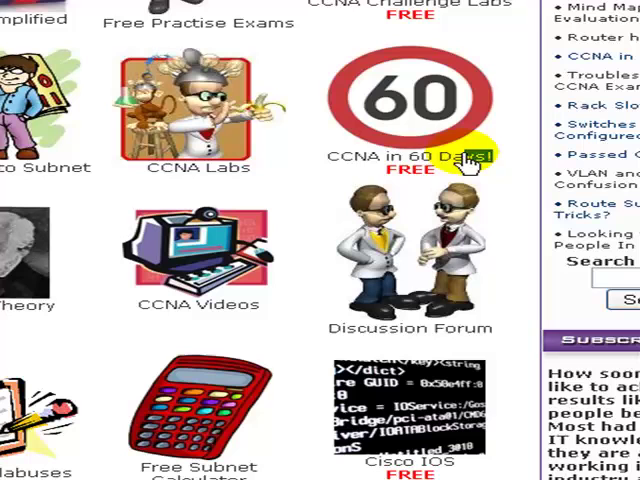
mouse_move(510, 158)
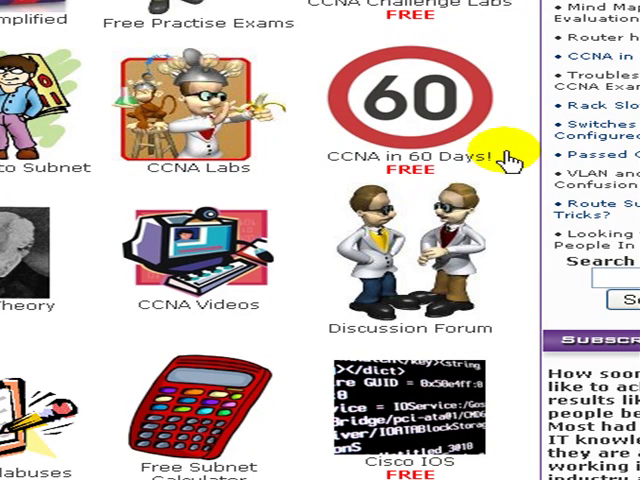
mouse_move(405, 178)
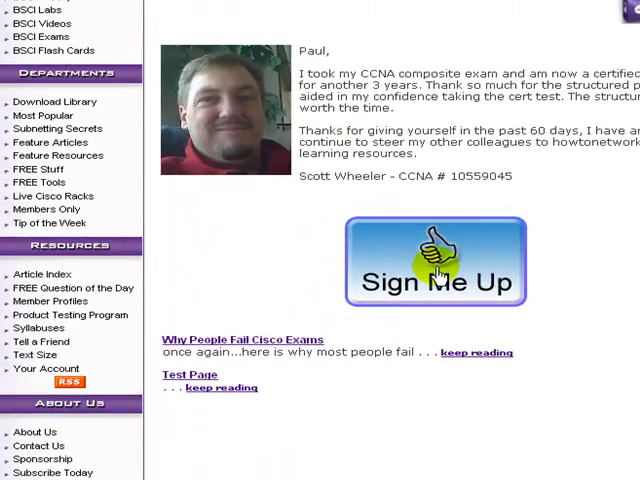
Step: Go to the 5 Day Preparation sign-up page and bring its Name and Email form into view
left_click(435, 262)
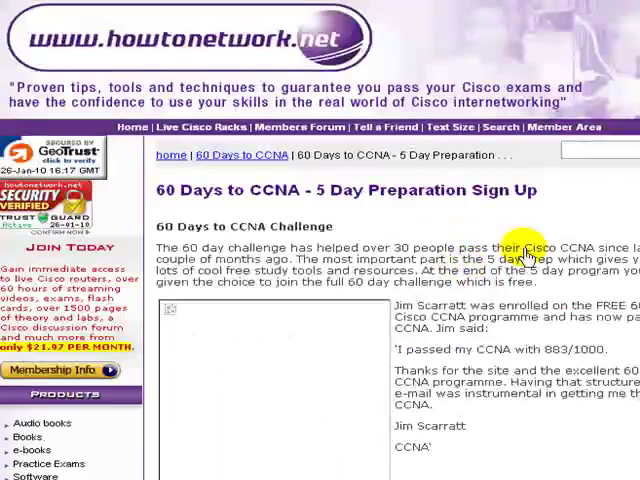
scroll("down", 3)
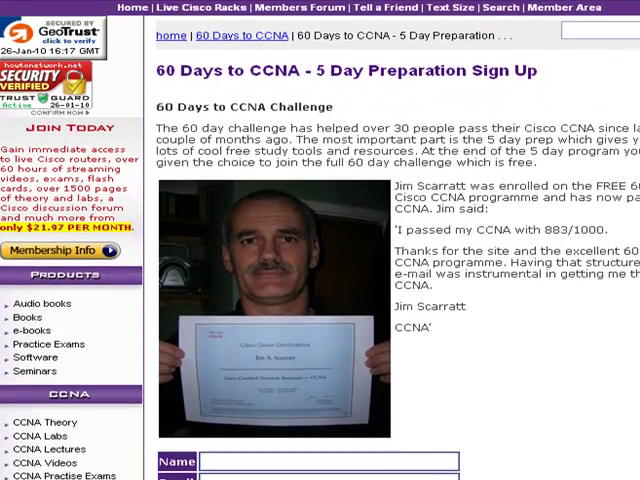
scroll("down", 3)
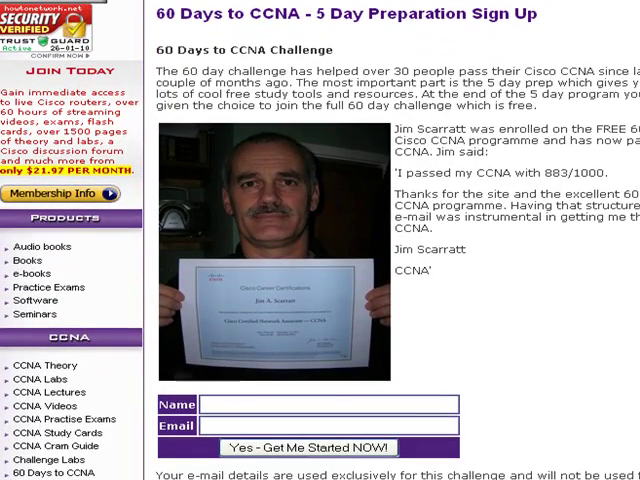
scroll("down", 3)
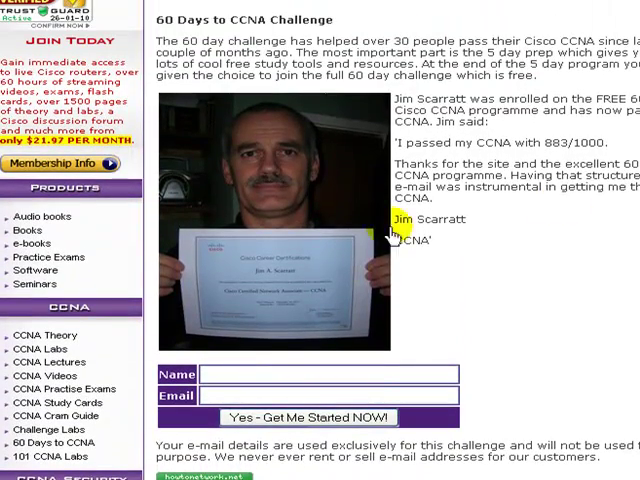
mouse_move(508, 325)
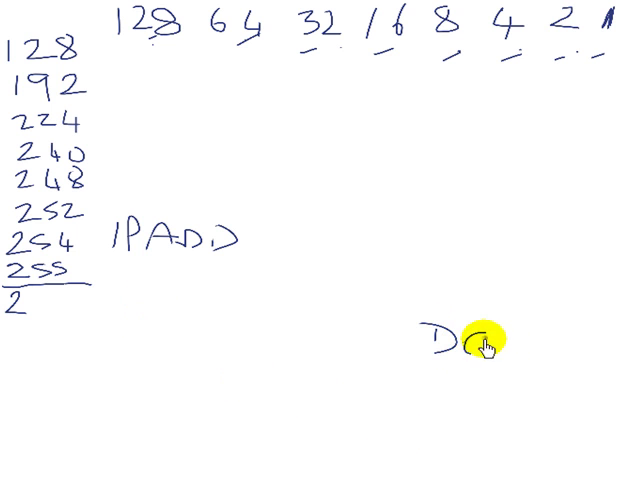
mouse_move(280, 370)
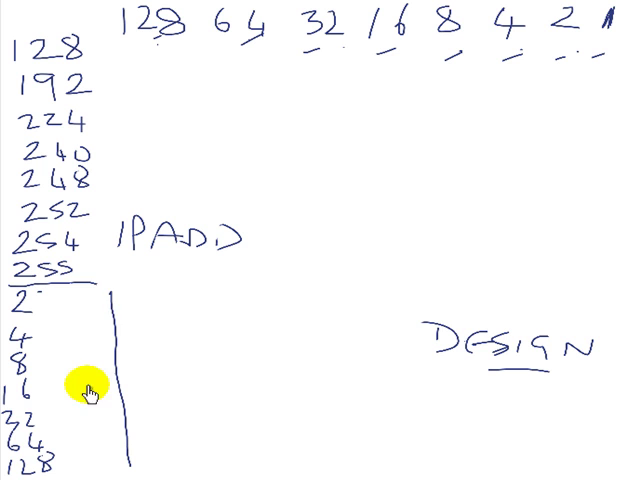
mouse_move(92, 438)
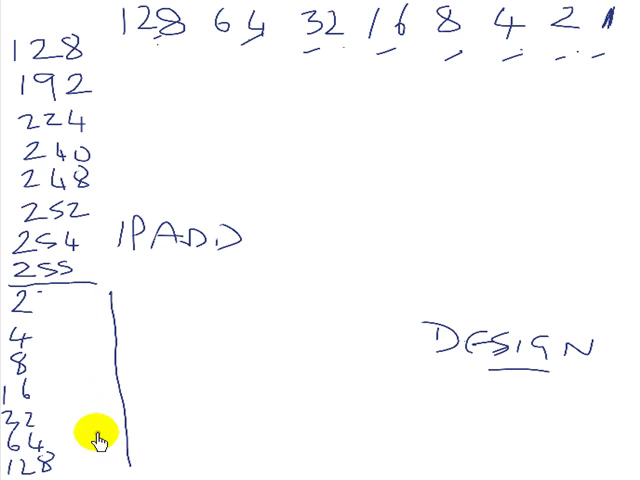
mouse_move(68, 291)
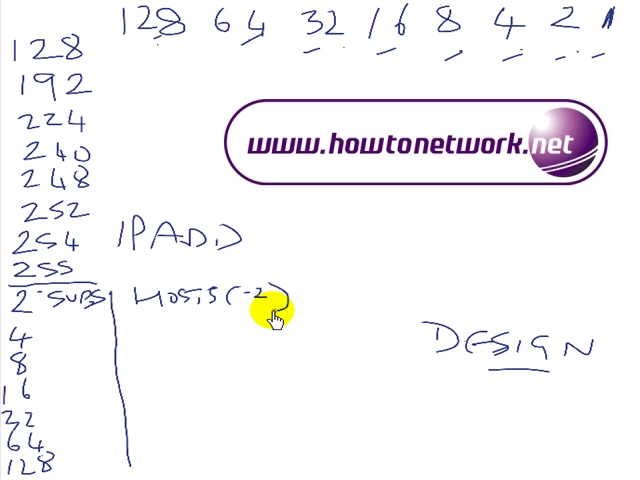
mouse_move(288, 278)
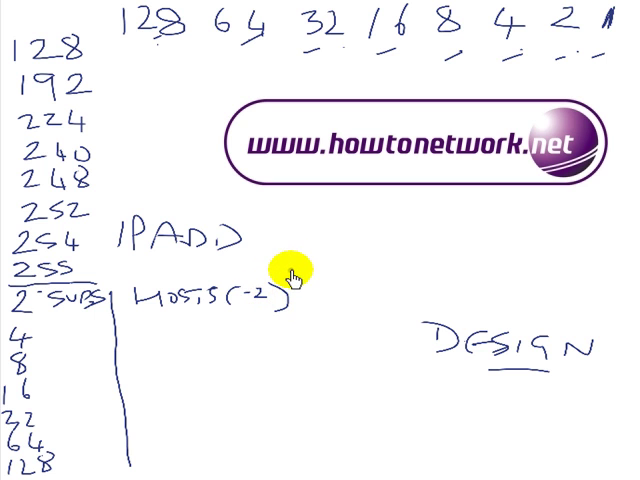
mouse_move(295, 292)
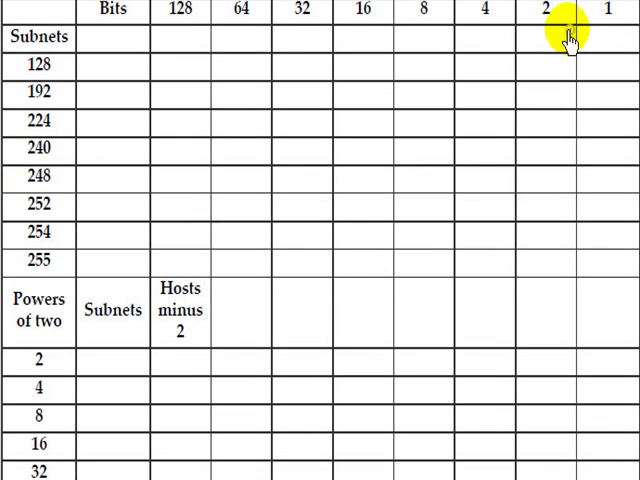
mouse_move(398, 25)
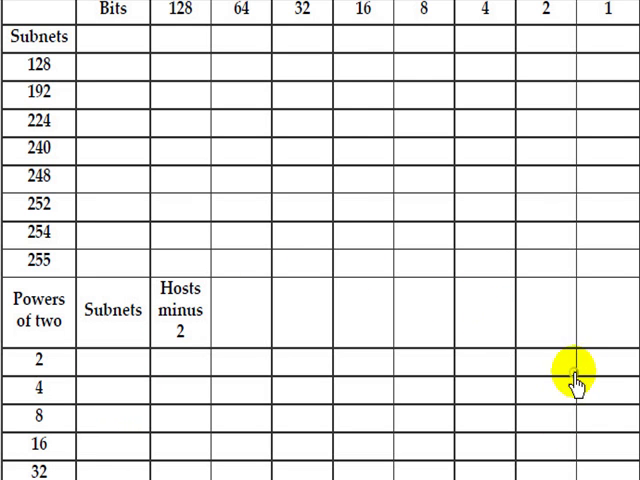
mouse_move(585, 447)
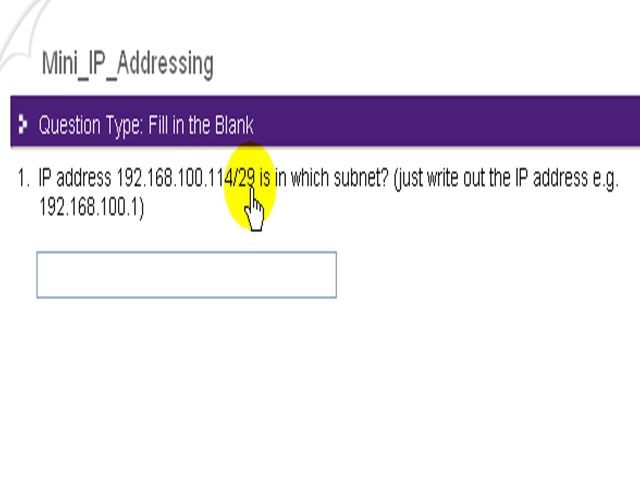
mouse_move(428, 215)
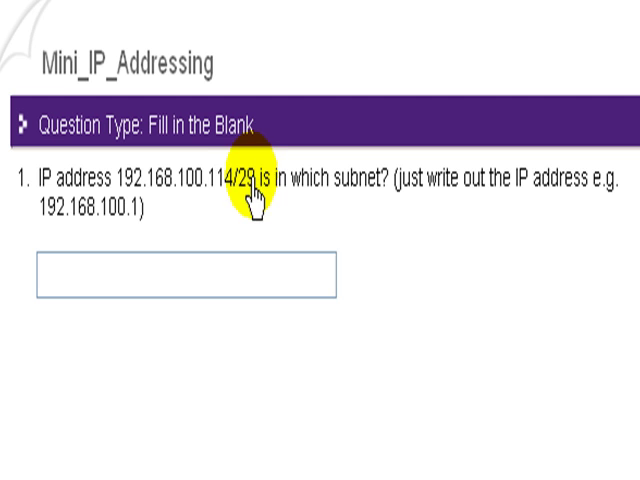
mouse_move(255, 210)
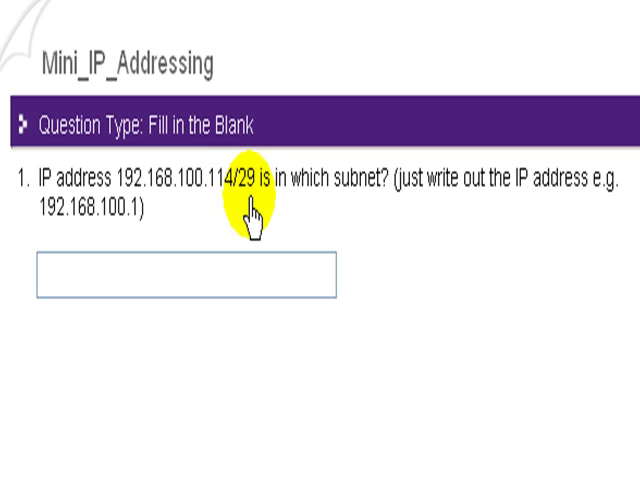
mouse_move(250, 235)
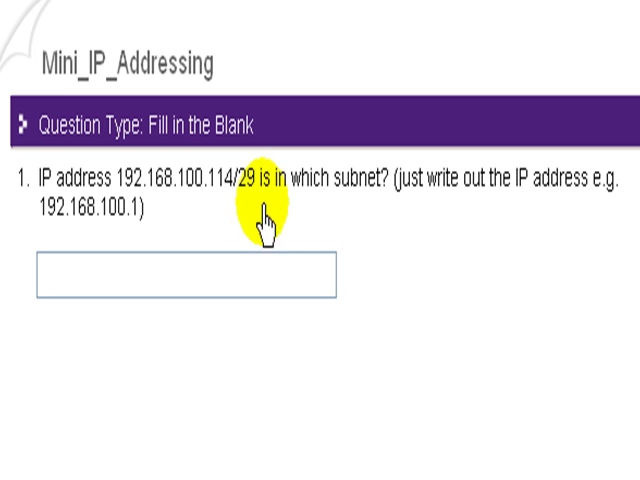
mouse_move(265, 215)
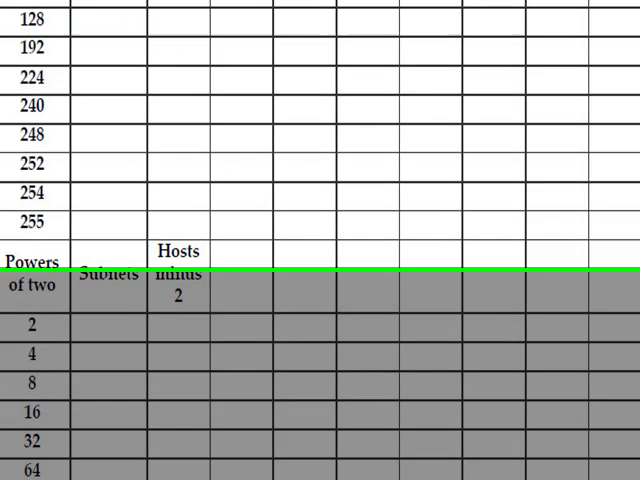
Step: Draw a red tick beside the 128 subnet mask row on the chart
scroll("up", 3)
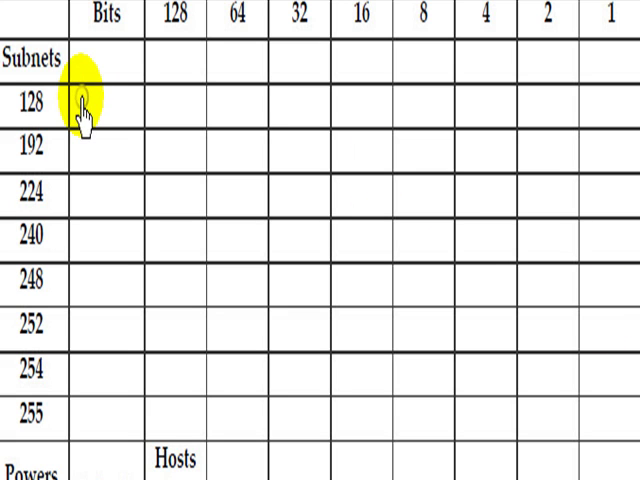
left_click(95, 115)
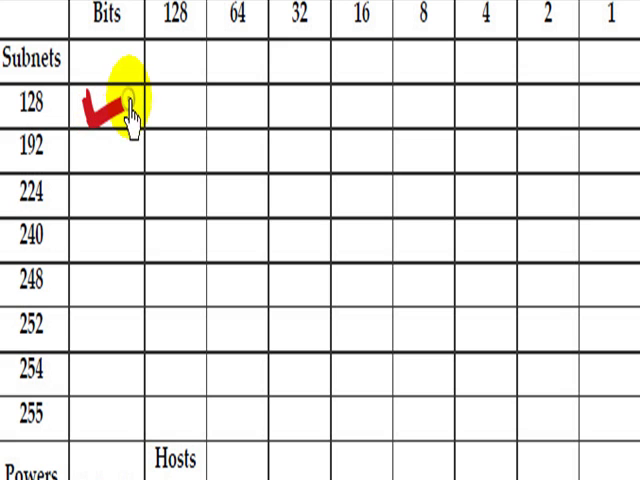
mouse_move(95, 168)
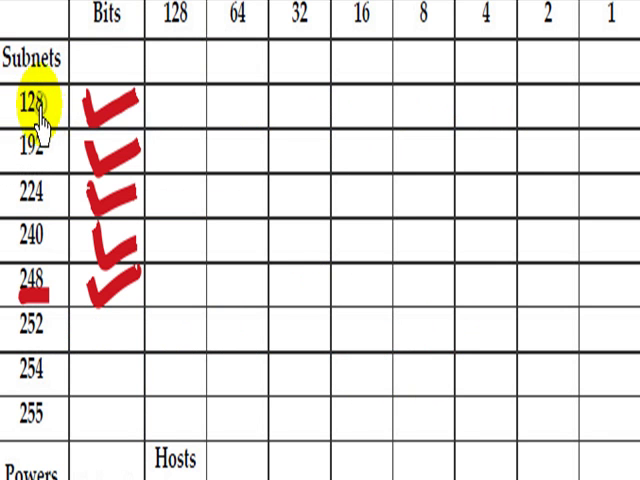
mouse_move(170, 110)
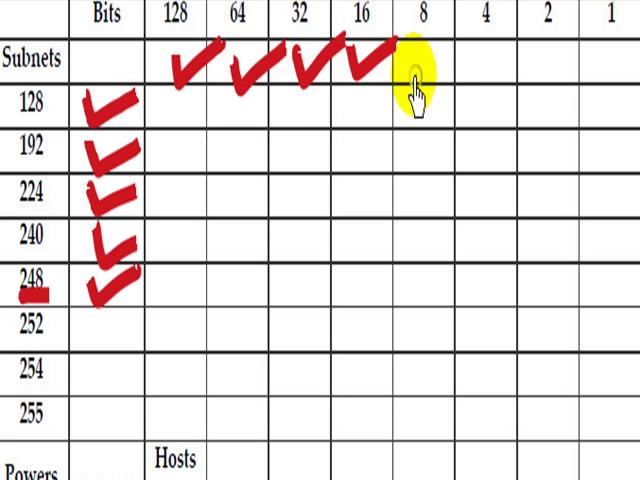
Step: Draw a red tick under the 8 bit column in the Subnets row
left_click(423, 70)
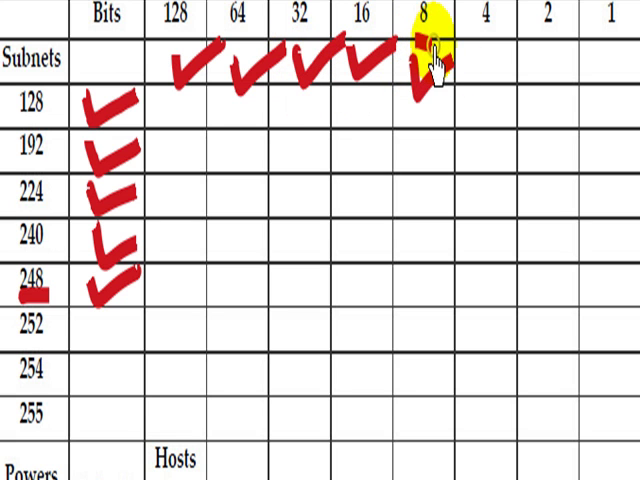
mouse_move(408, 145)
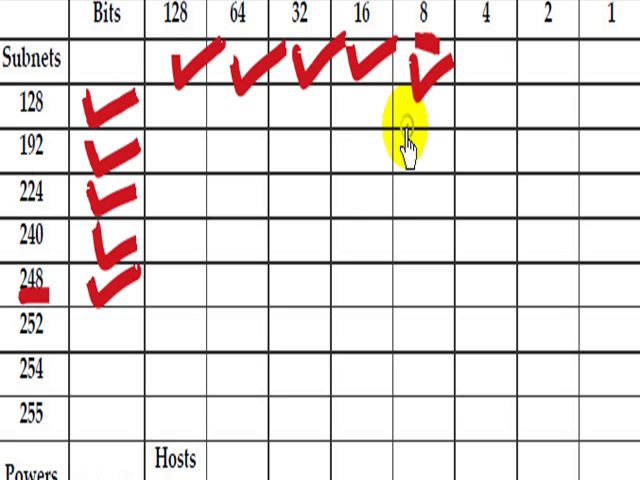
mouse_move(388, 190)
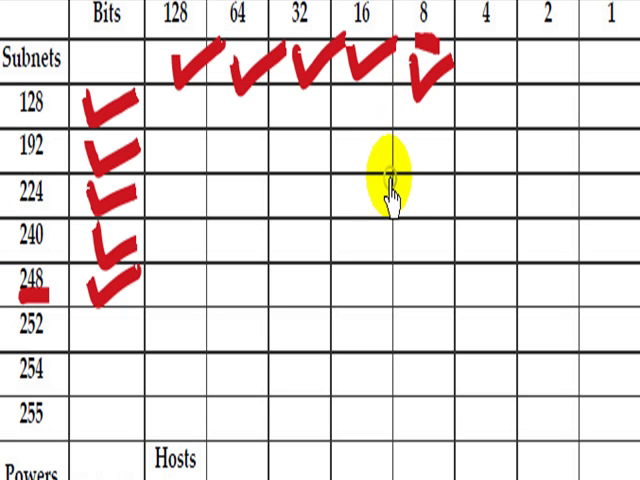
mouse_move(422, 165)
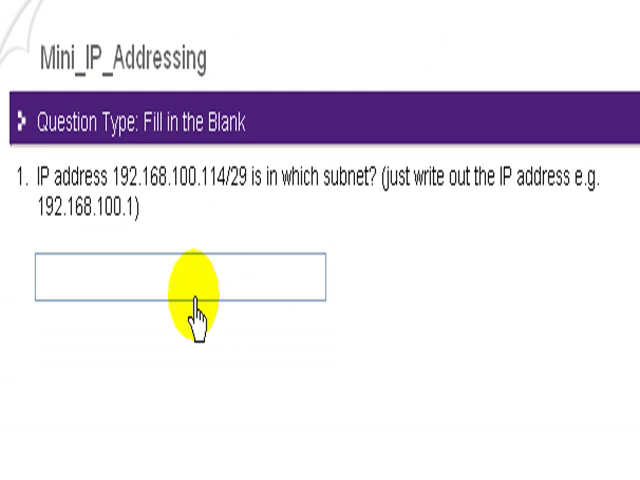
Step: Enter 192.168.100.112 as the subnet for 192.168.100.114/29 in the answer box
type("192.168.100")
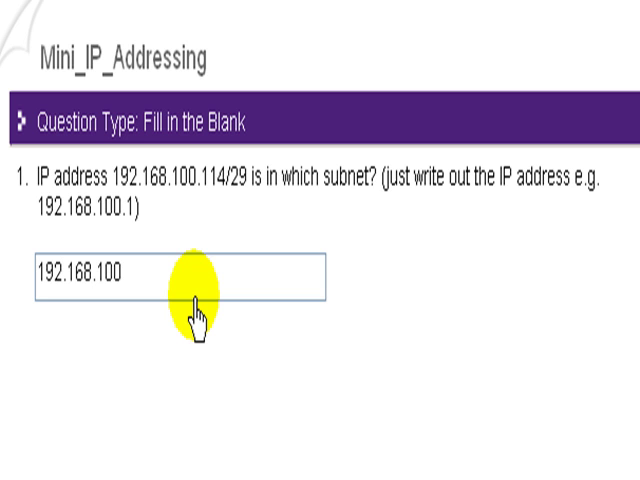
type(".112")
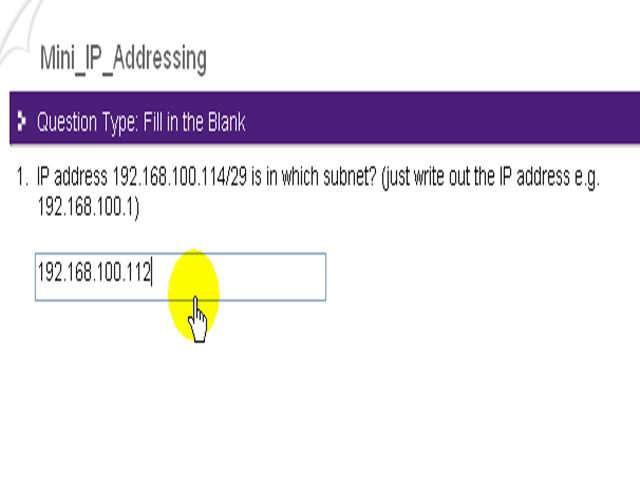